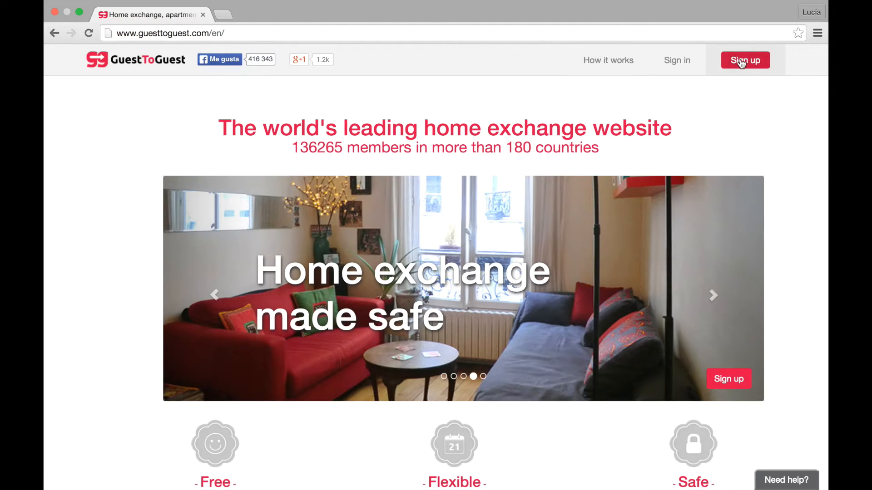
- Sign up with the name 'guesttoguest' and a password, accepting the terms of use
left_click(744, 60)
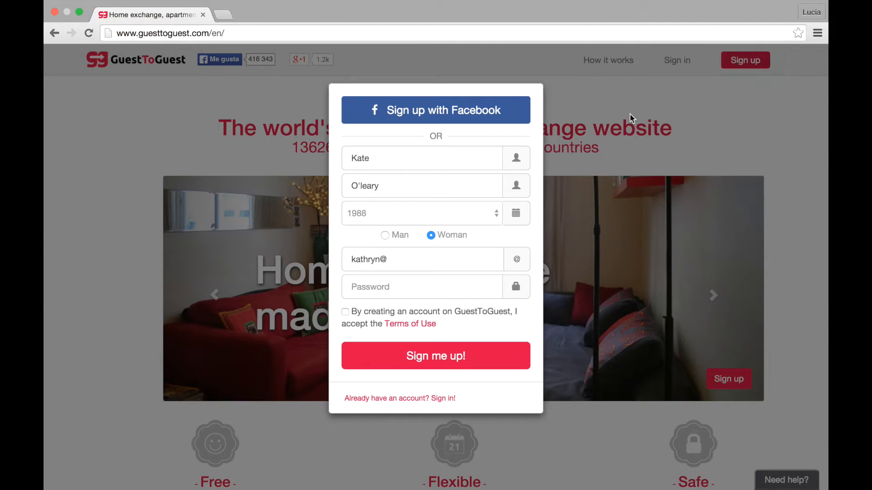
type("guesttoguest")
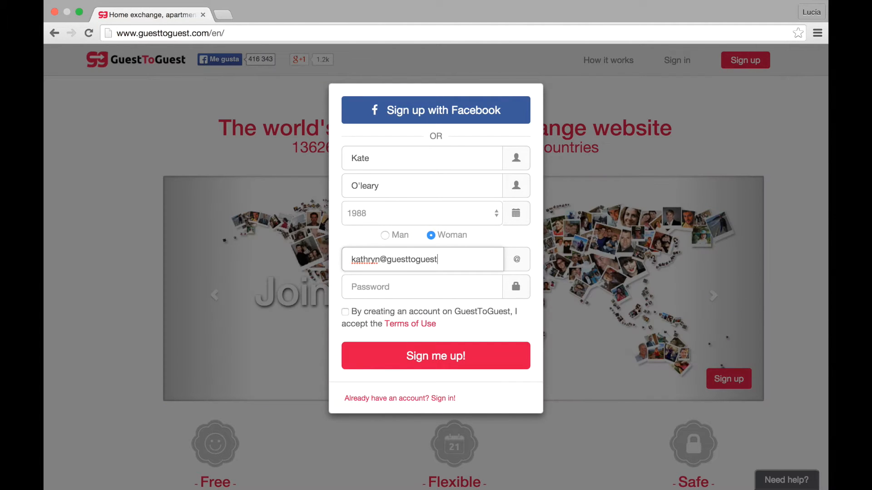
type("•••••")
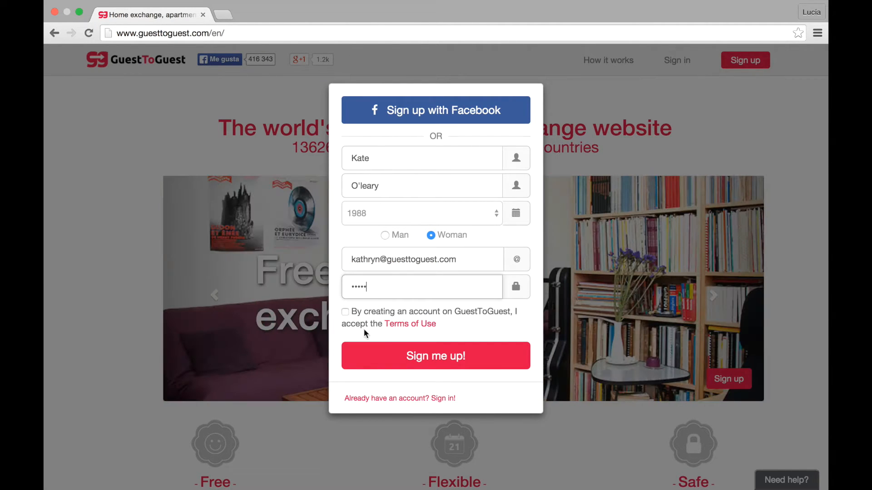
left_click(436, 356)
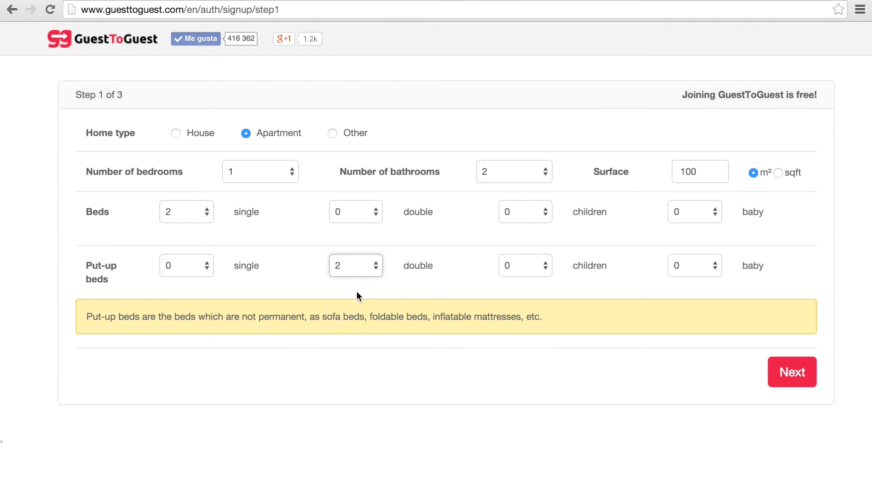
- Describe the big garden and set the home address to Petit Pont, Paris
left_click(791, 371)
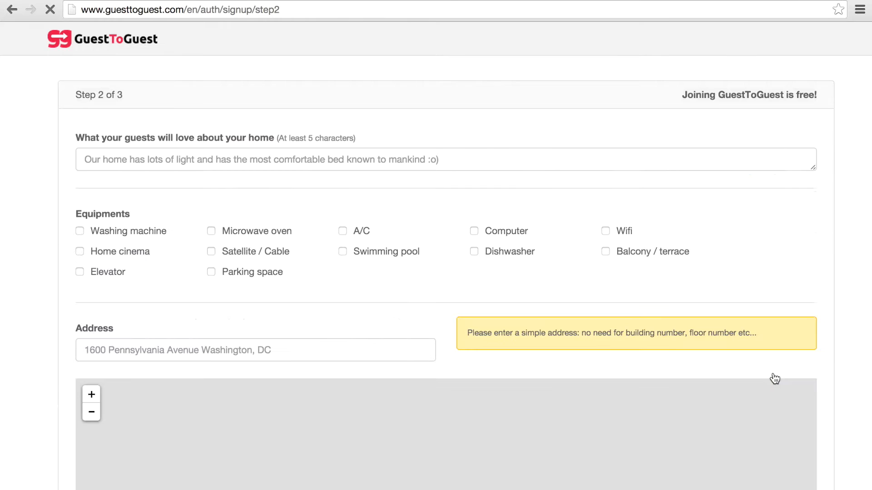
type("The big garden")
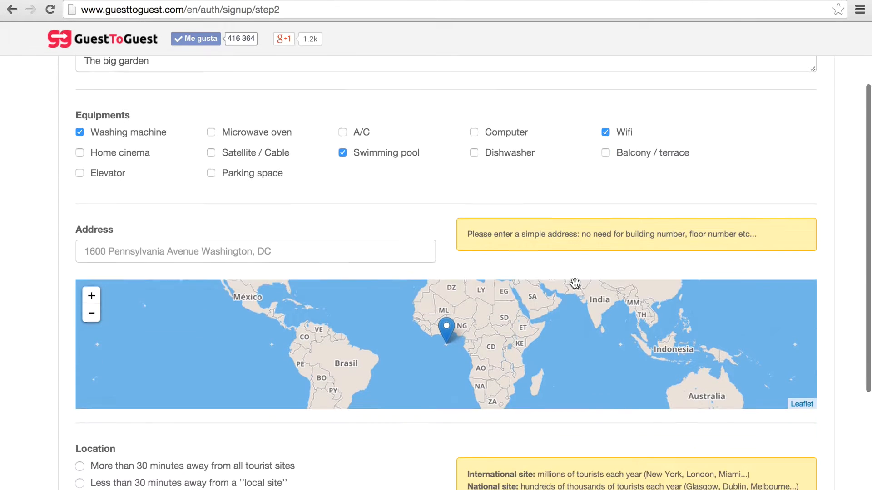
type("1600 Pe")
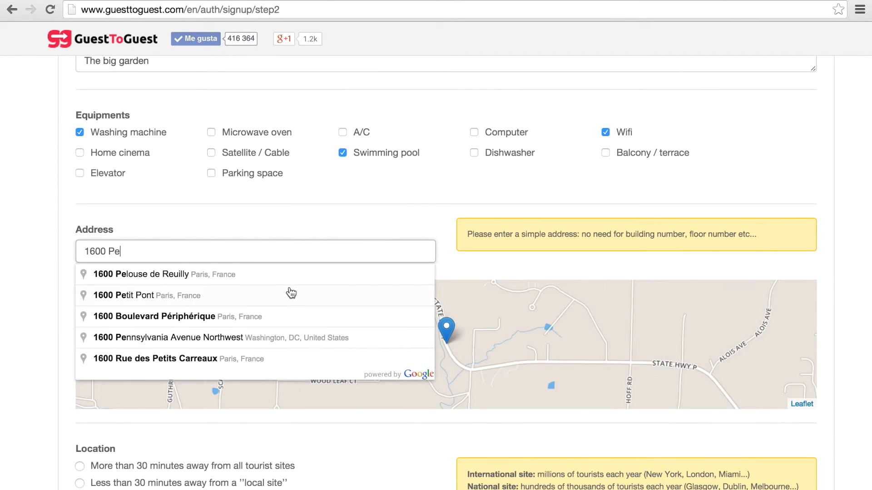
left_click(147, 295)
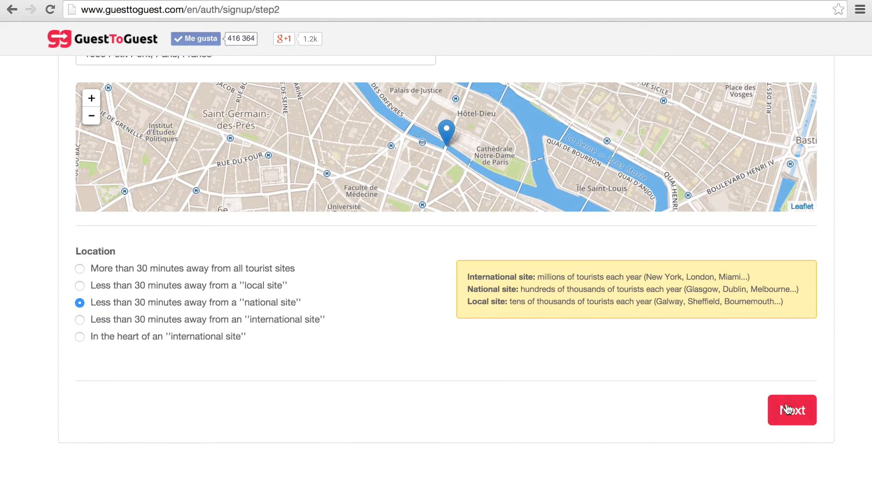
left_click(791, 409)
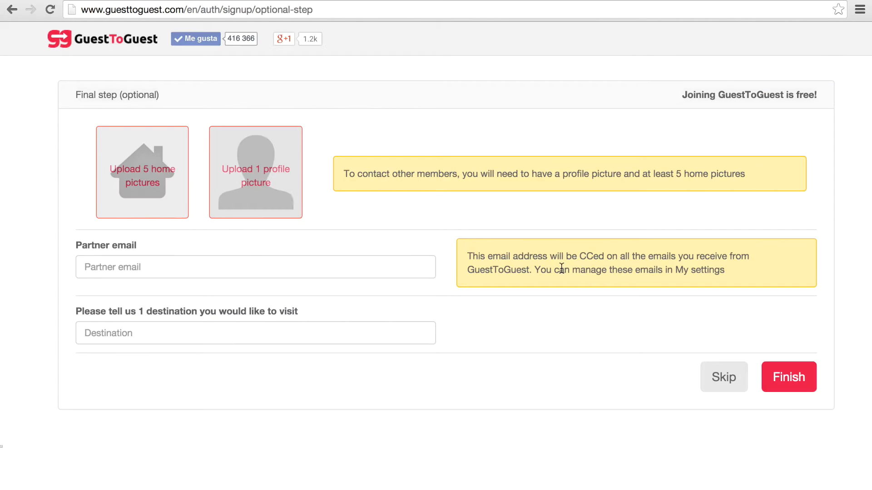
left_click(142, 184)
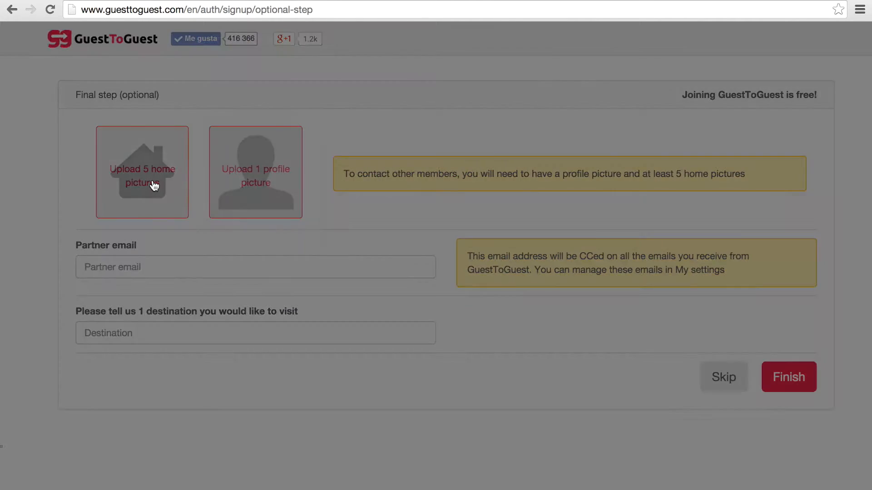
type("Madrid, Spain")
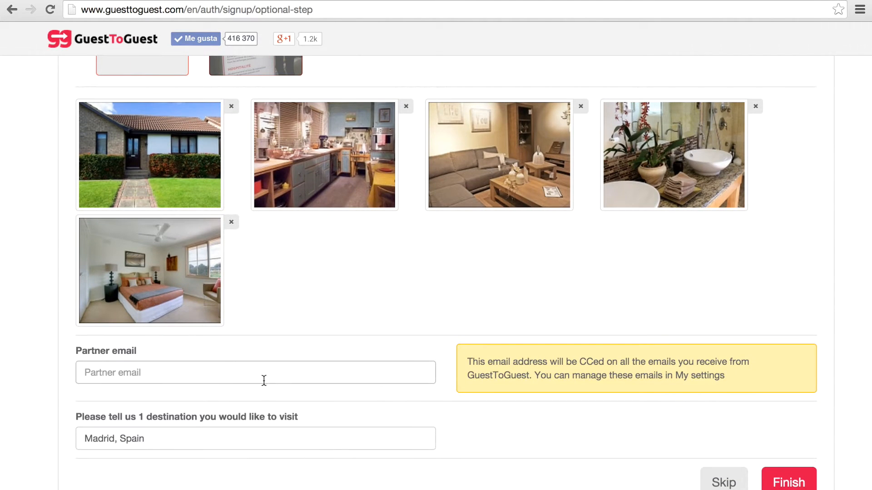
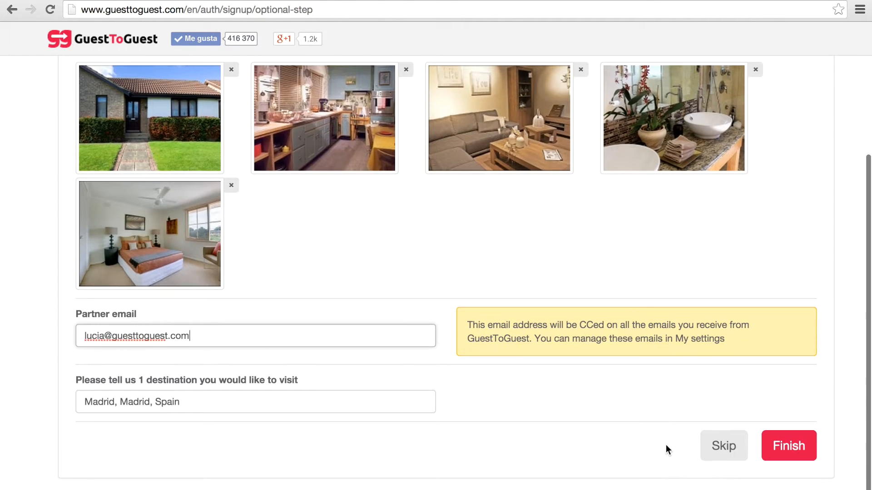
left_click(788, 446)
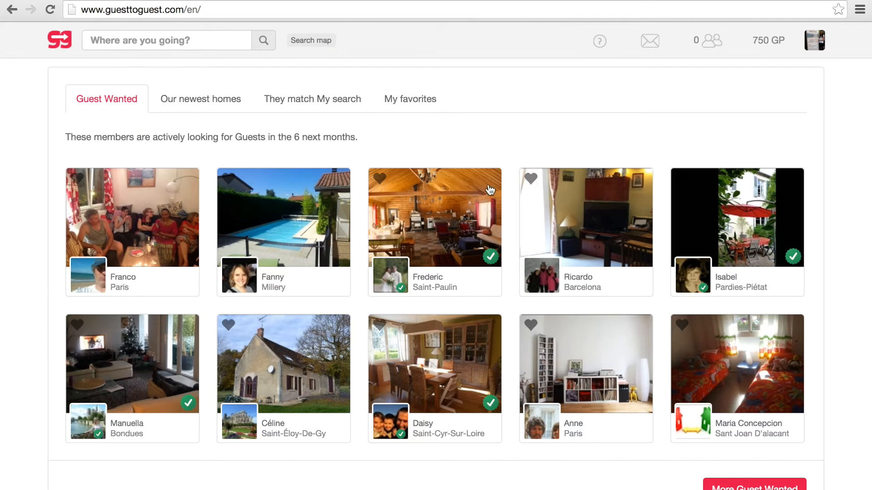
- View the profile's Confidential information tab, including the saved partner email
left_click(813, 40)
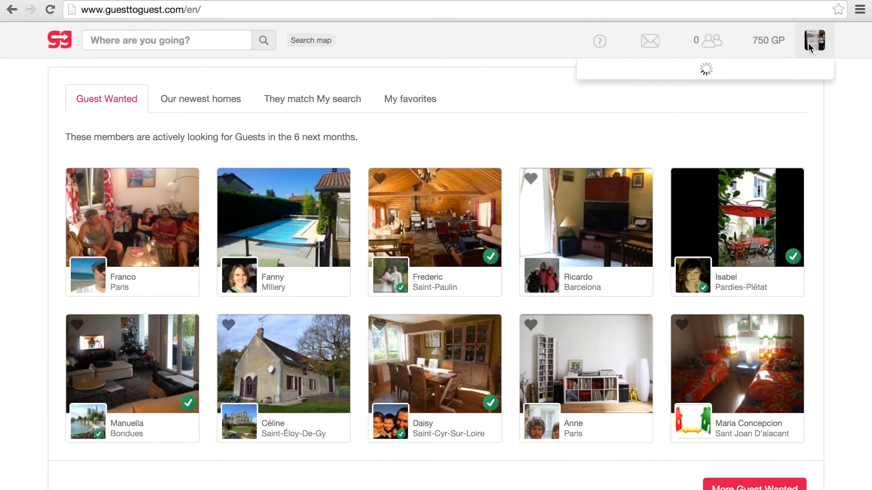
left_click(814, 40)
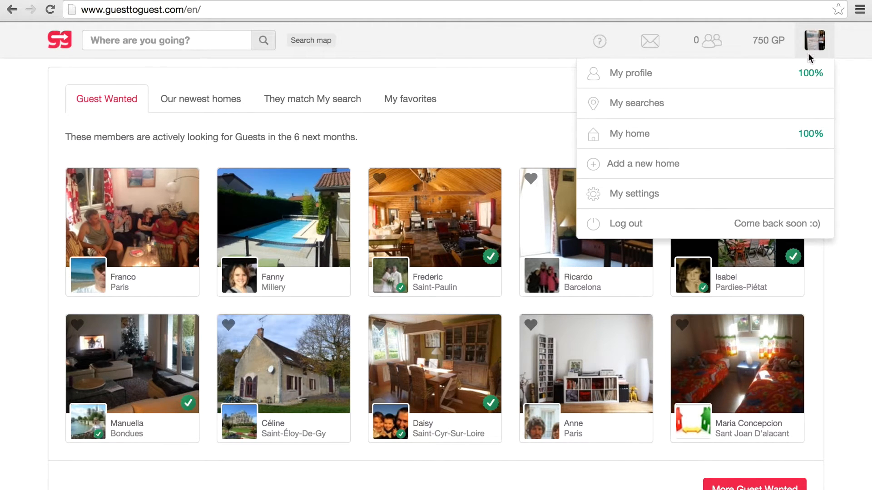
left_click(631, 73)
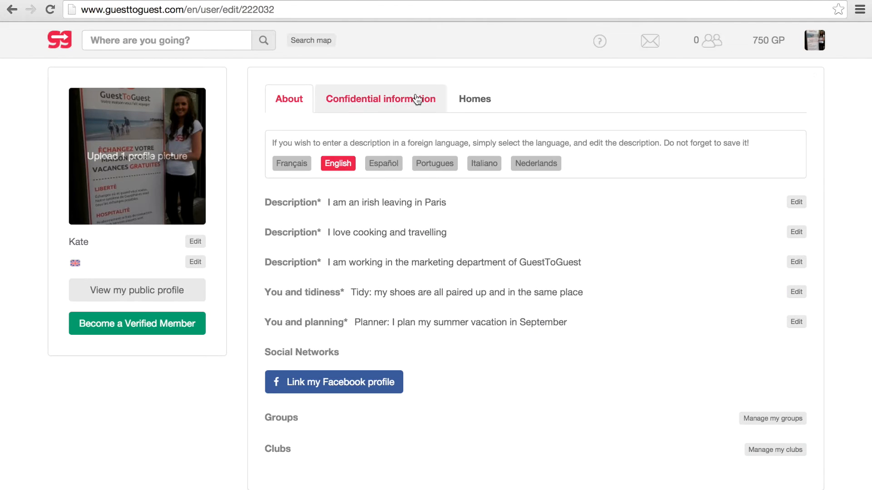
left_click(381, 98)
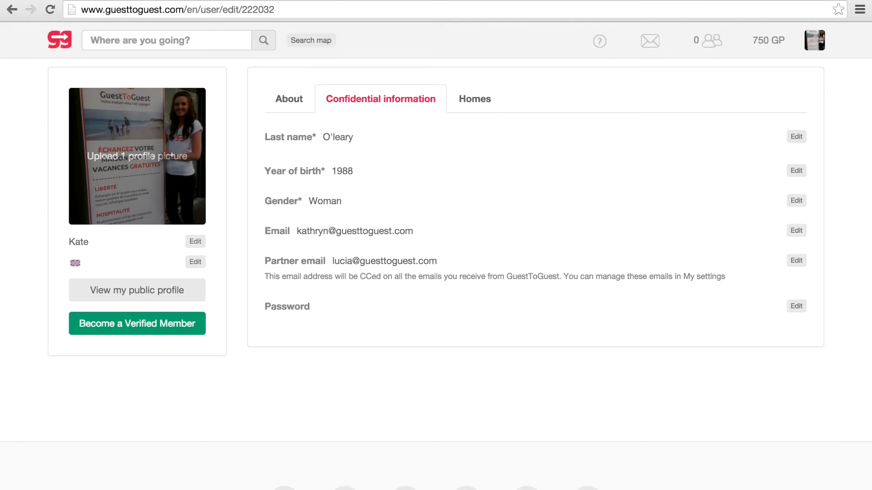
left_click(815, 40)
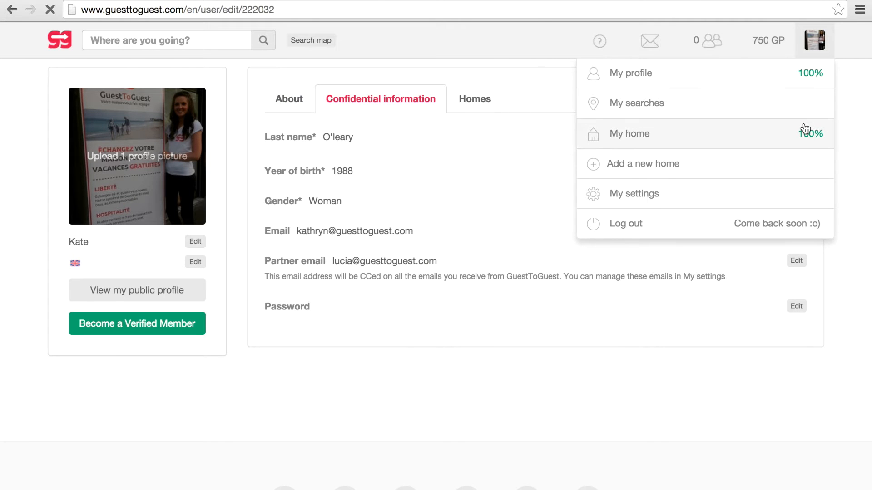
- Open My home and browse its Address, Neighborhood and Calendar tabs
left_click(629, 133)
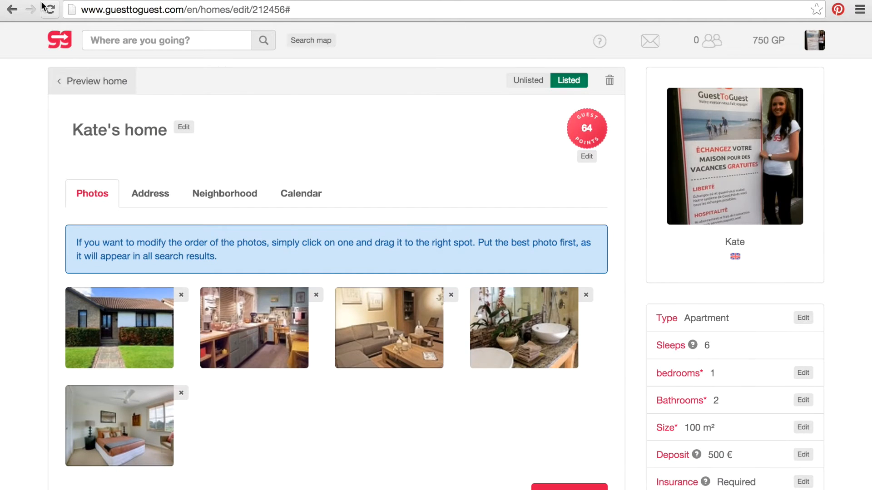
left_click(149, 193)
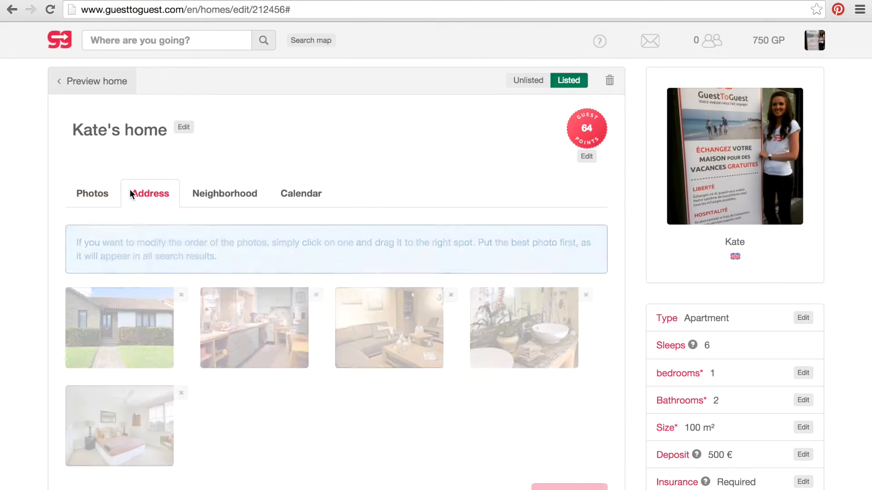
left_click(224, 194)
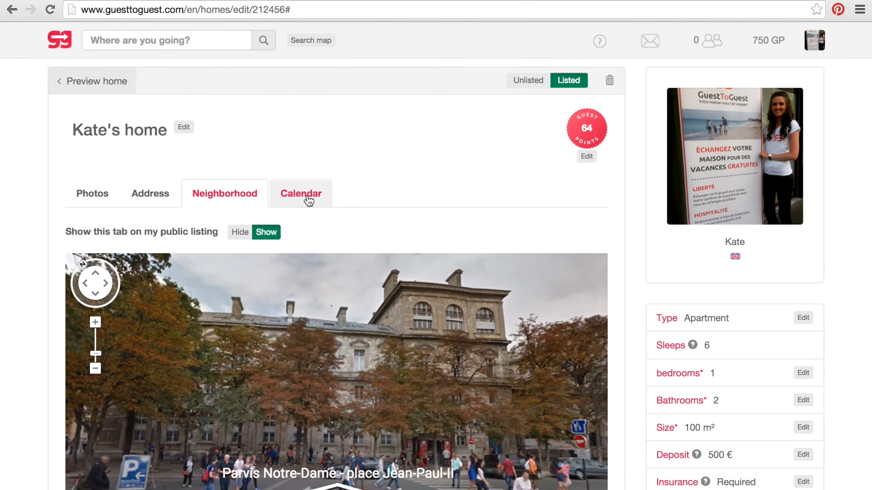
left_click(300, 193)
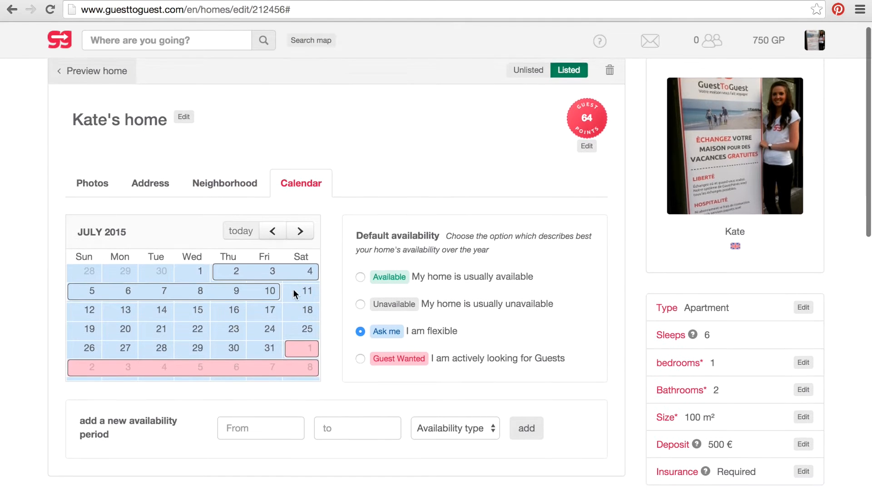
- Add an 'Ask me' availability period from 07/31/2015 to 08/23/2015
scroll("down", 3)
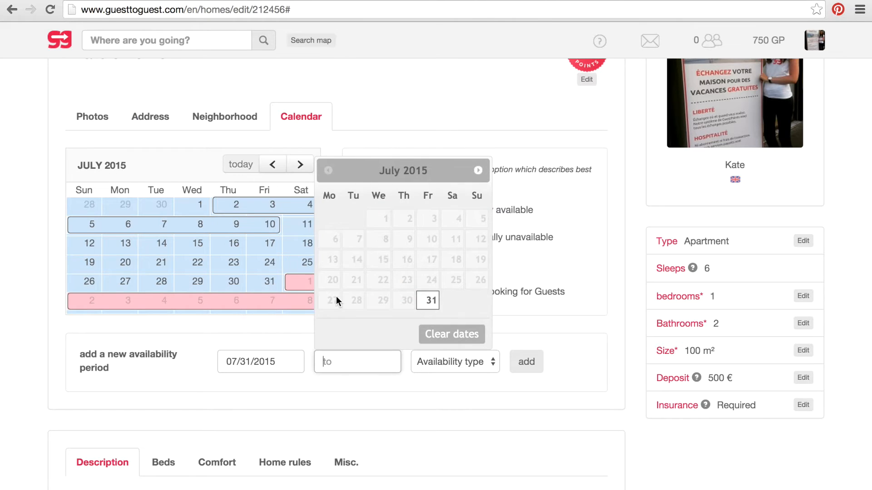
mouse_move(452, 288)
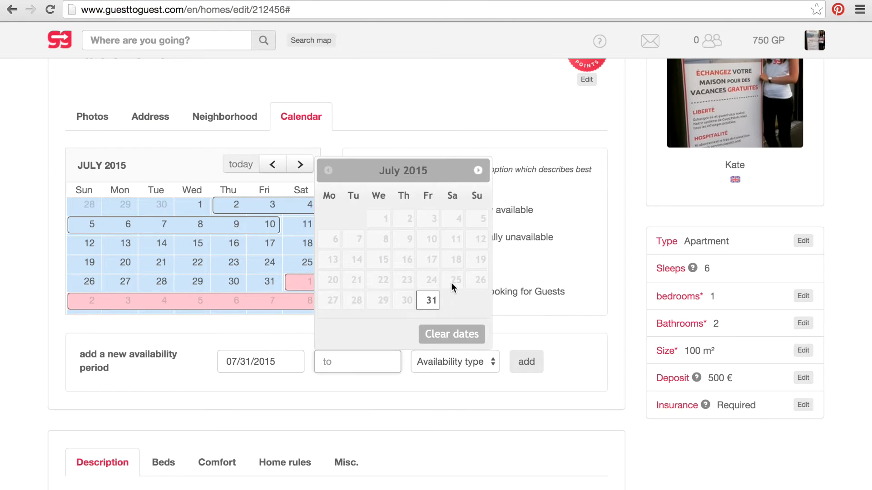
left_click(478, 170)
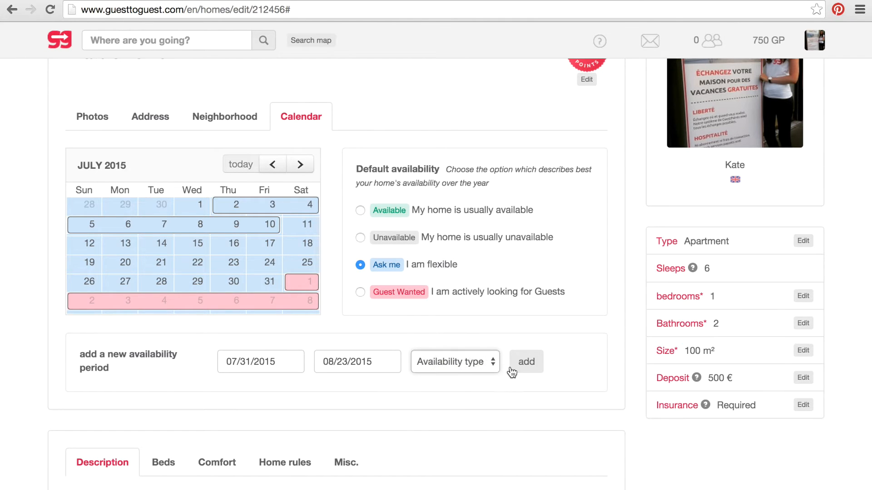
left_click(526, 362)
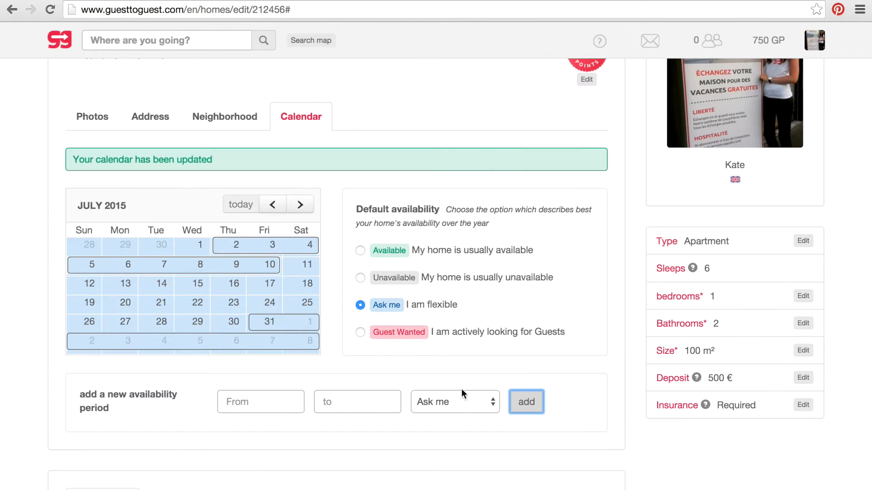
- Review the home's beds, comfort, rules and misc. tabs, then type 'mad' as destination
scroll("down", 3)
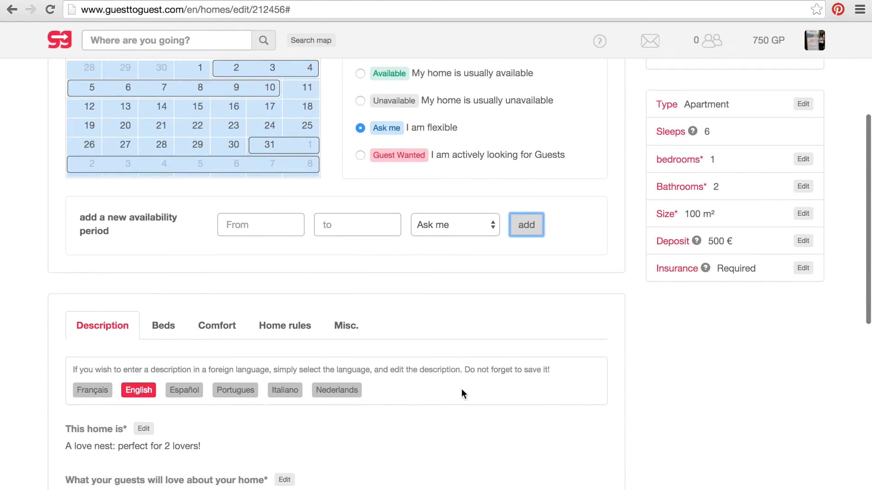
scroll("down", 3)
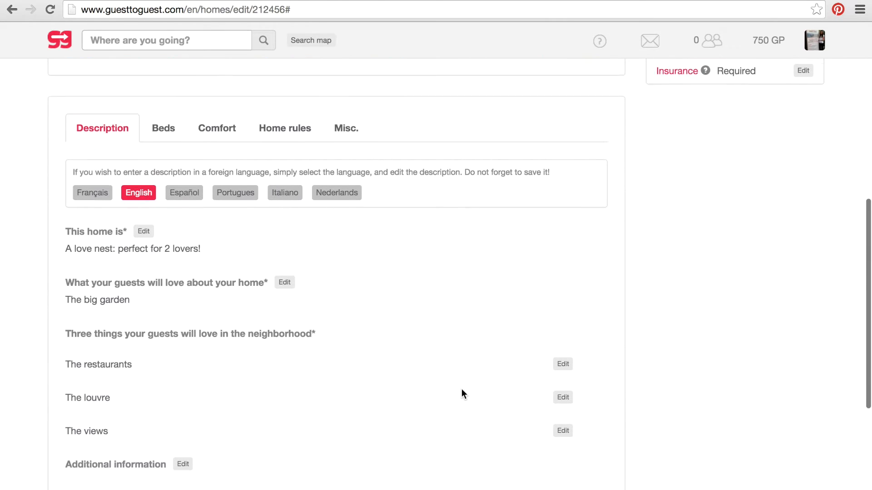
left_click(163, 103)
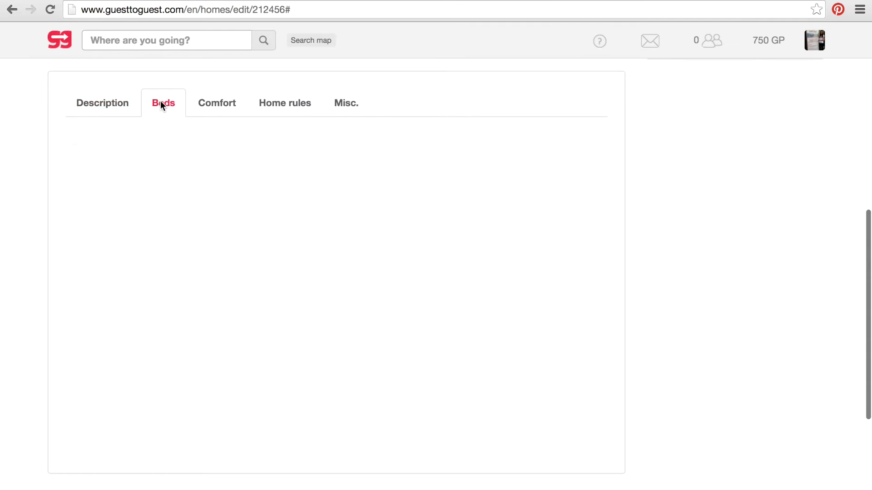
left_click(163, 103)
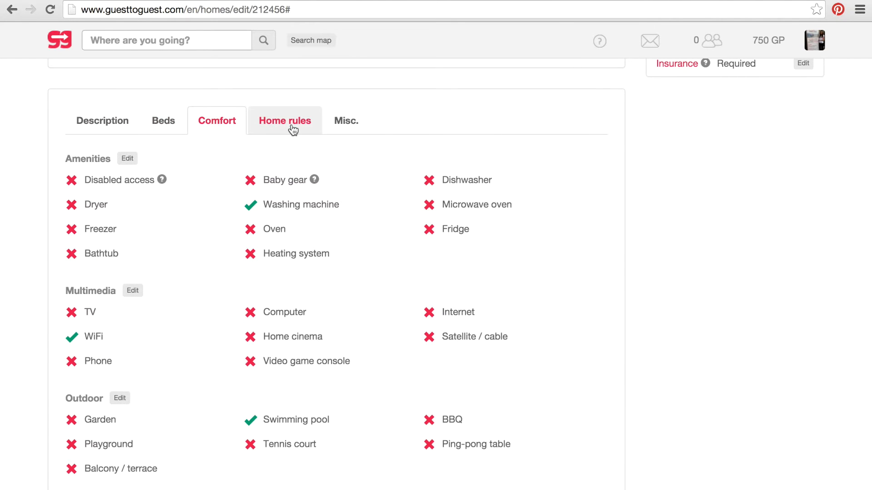
left_click(285, 121)
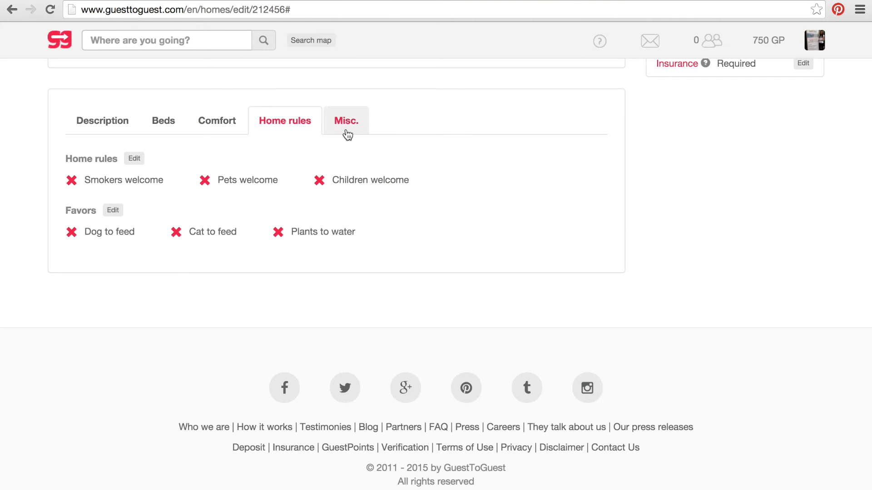
left_click(346, 121)
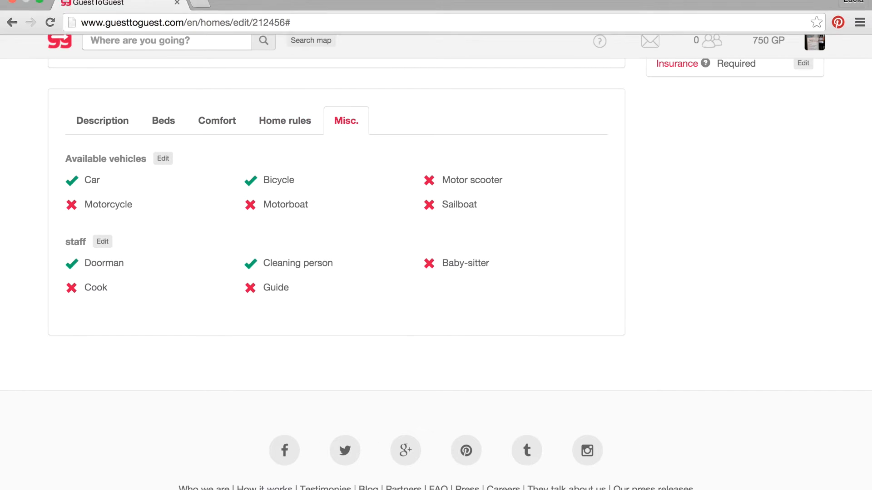
type("madri")
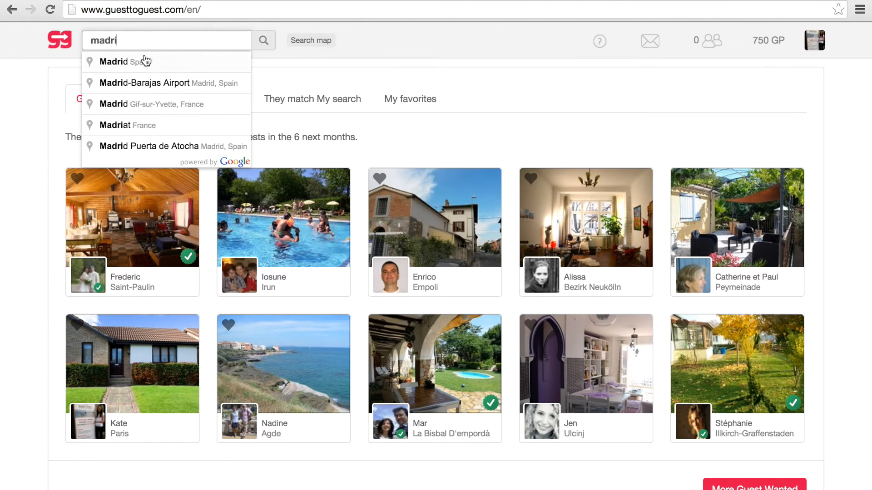
- Search Madrid, Spain for 07/08/2015 to 07/11/2015 with 2 guests
left_click(116, 62)
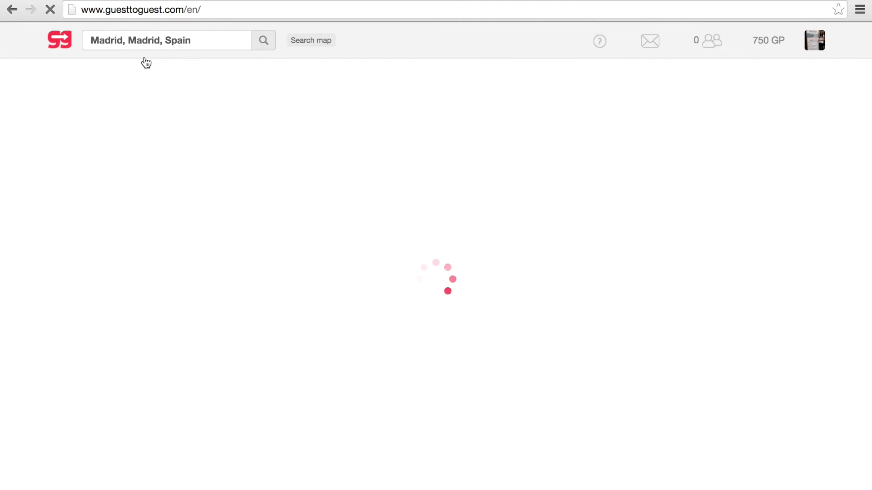
left_click(263, 40)
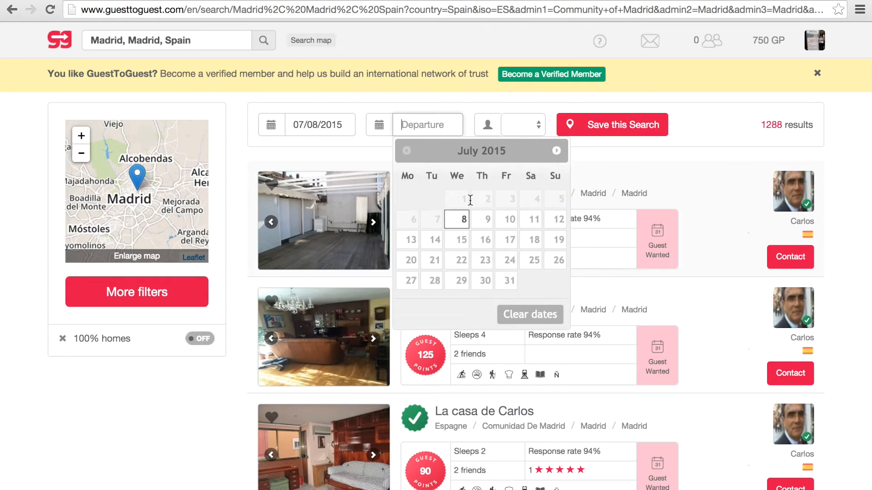
left_click(522, 124)
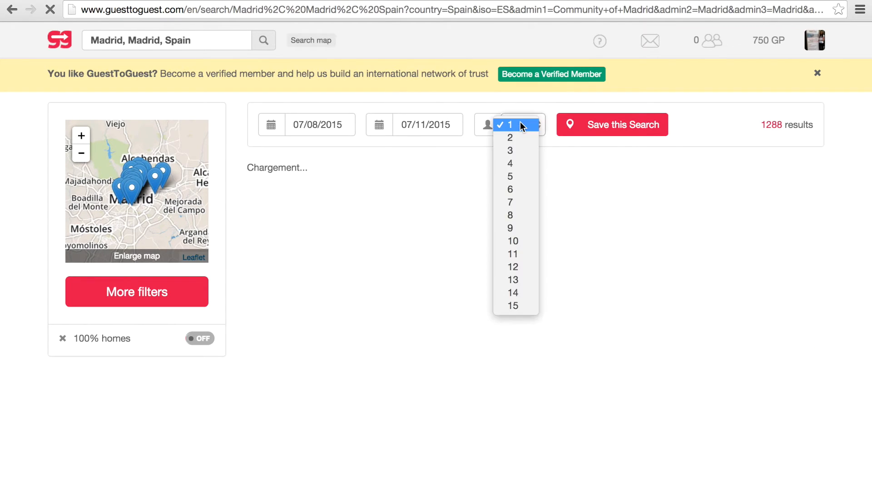
left_click(509, 137)
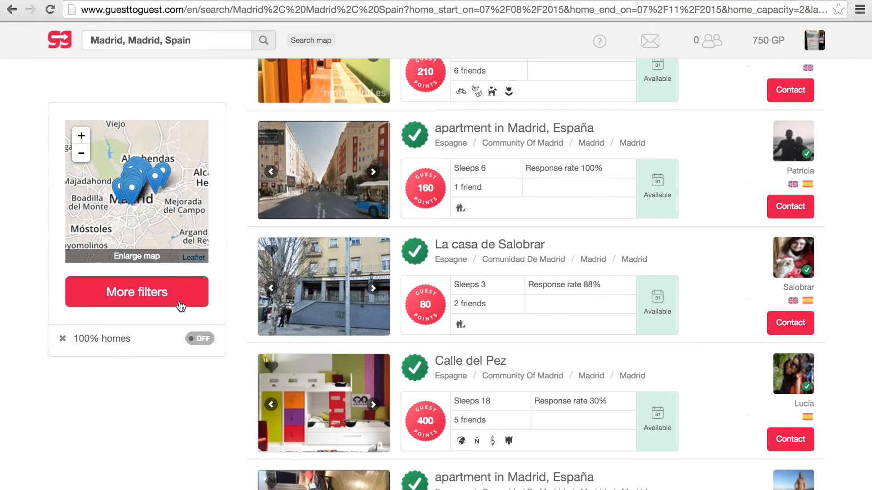
- Filter the Madrid results to verified and 100% homes, then scroll to Calle del Pez
left_click(136, 292)
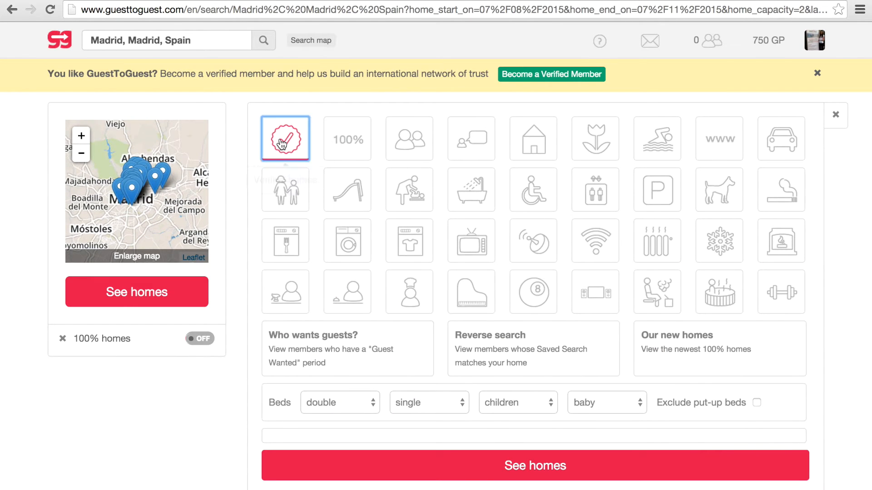
left_click(285, 139)
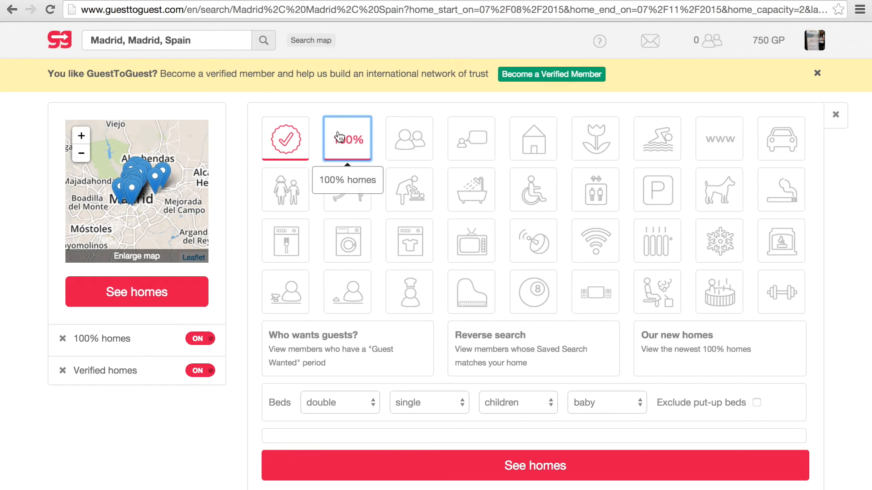
left_click(534, 465)
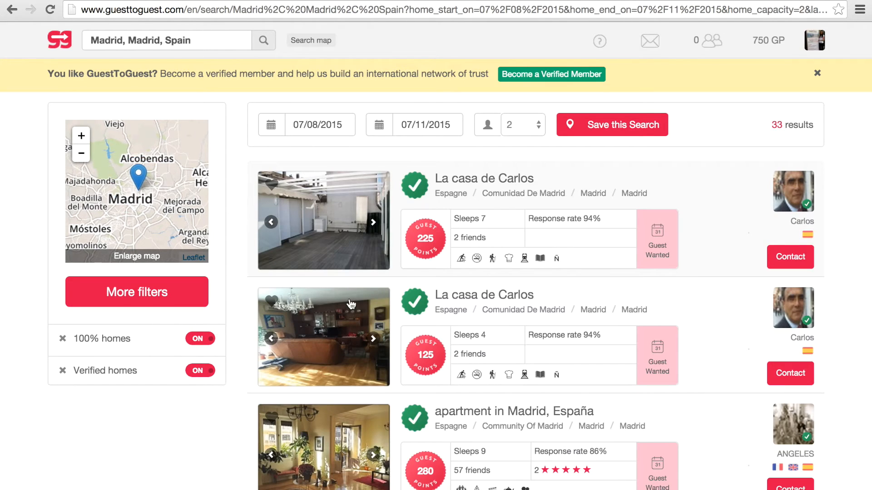
scroll("down", 3)
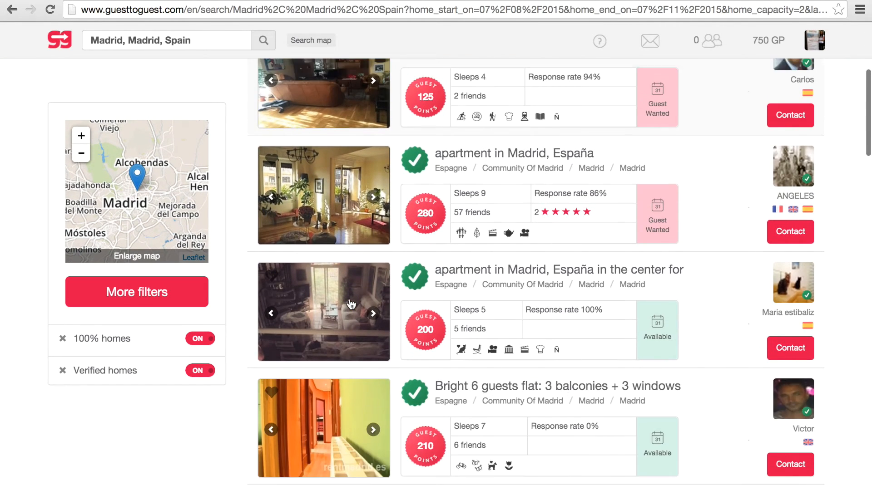
scroll("down", 3)
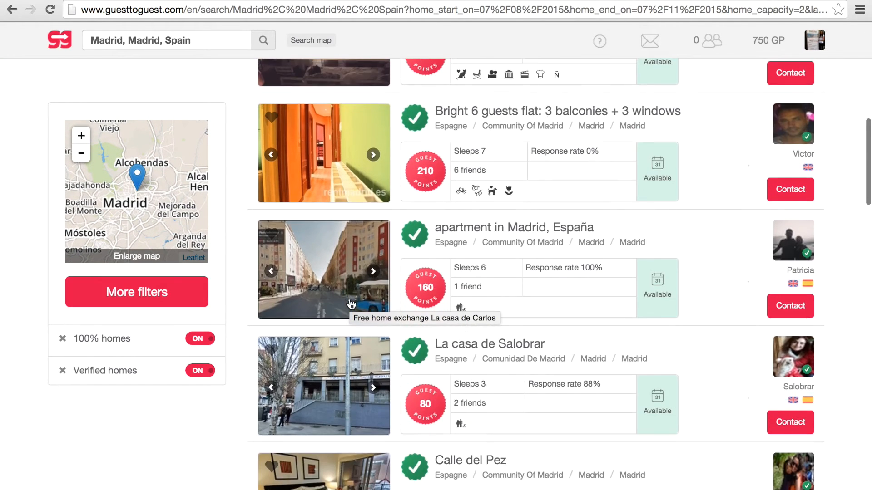
scroll("down", 3)
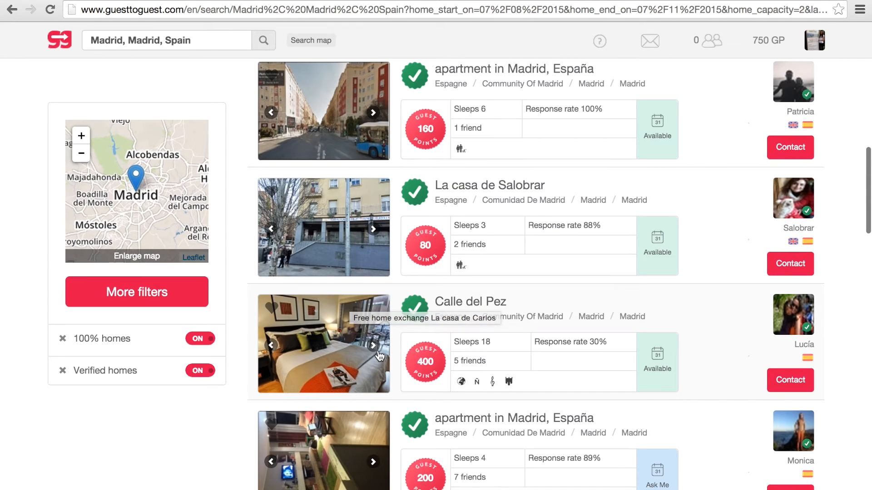
mouse_move(778, 375)
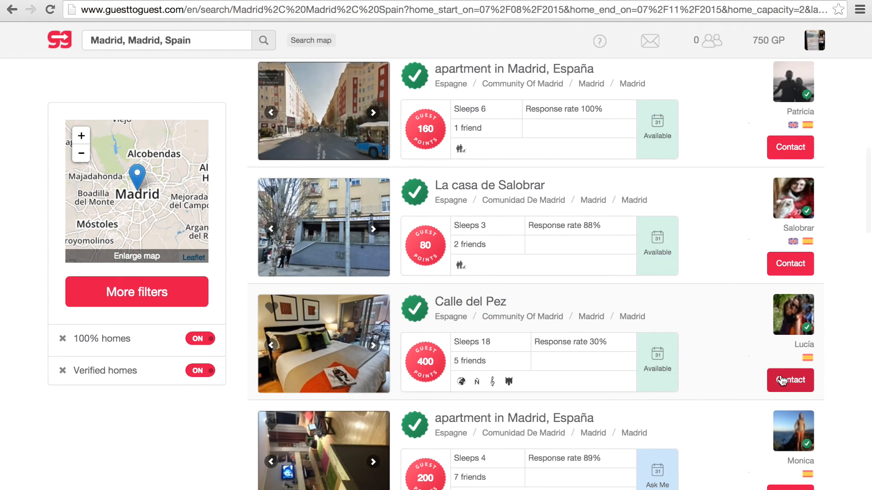
- Send Lucía a Spanish exchange offer for Calle del Pez, 07/08–07/10/2015, 2 guests
left_click(790, 381)
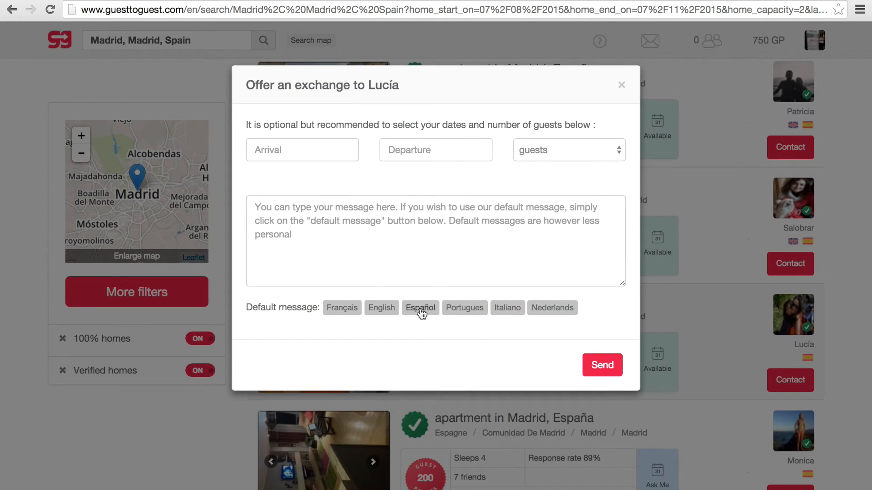
left_click(419, 307)
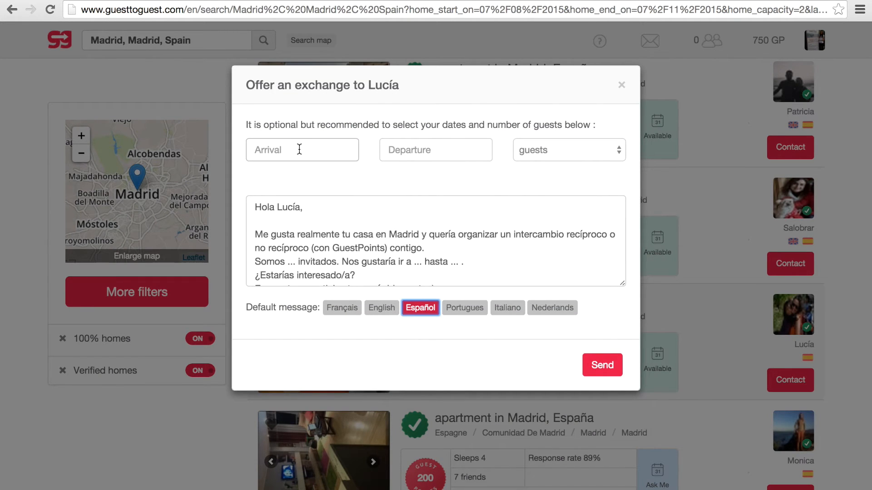
left_click(302, 149)
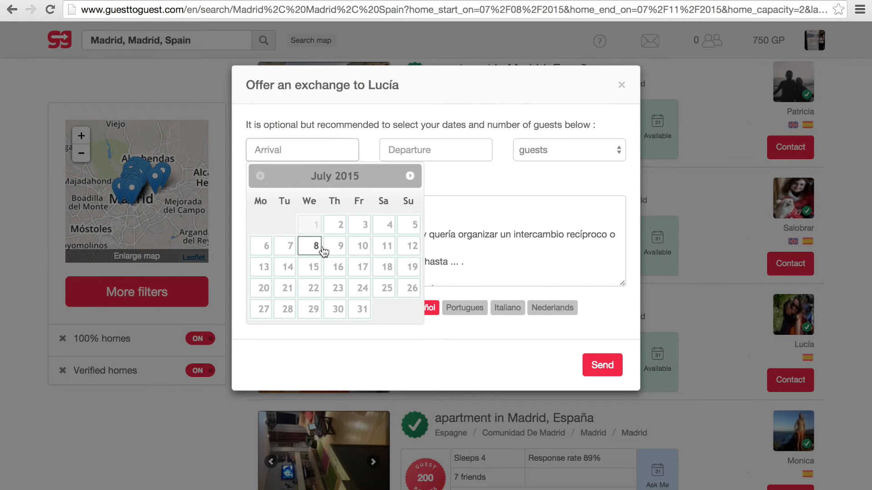
left_click(309, 246)
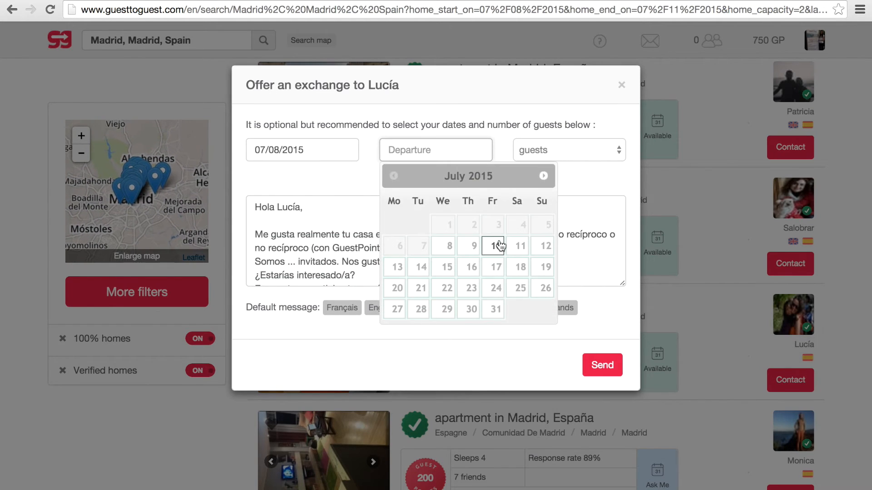
left_click(493, 246)
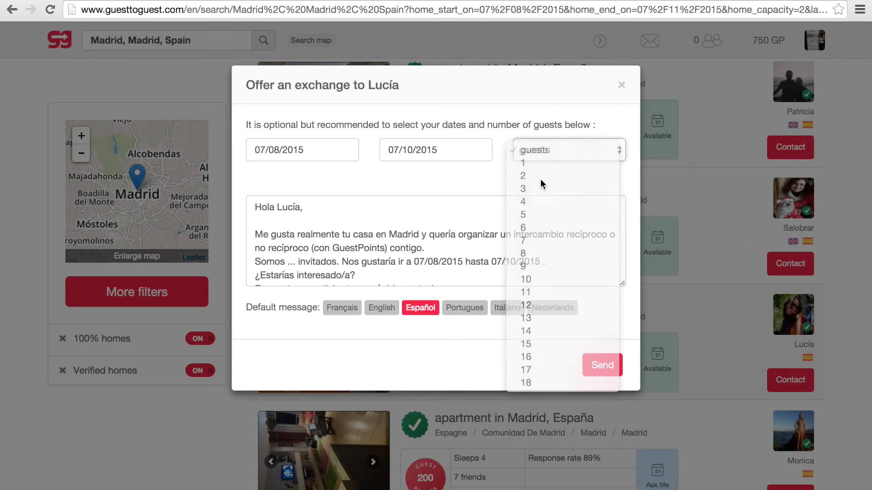
left_click(523, 176)
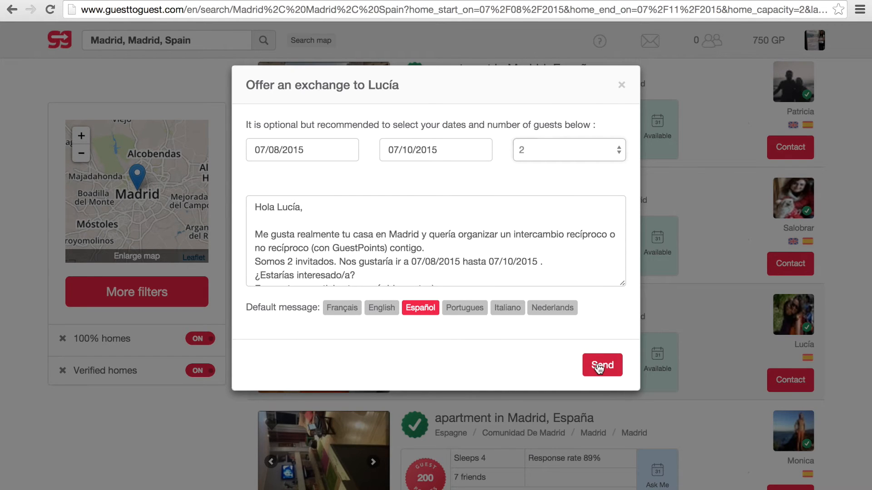
left_click(602, 366)
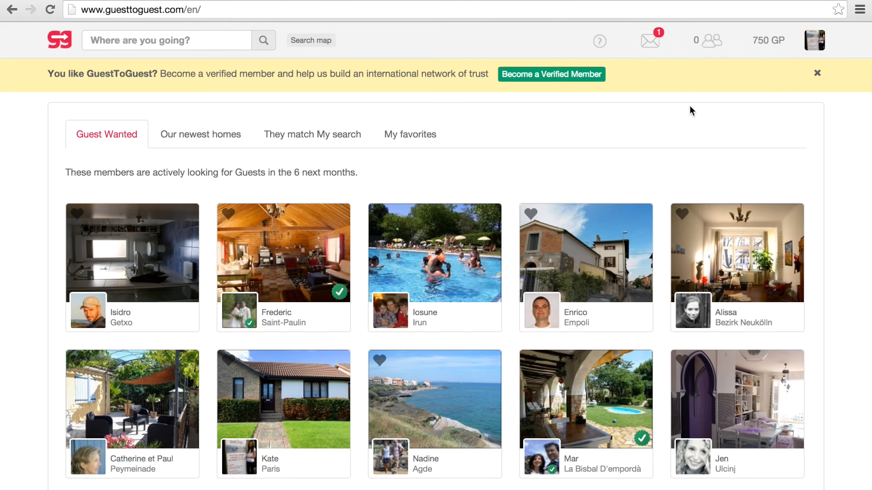
- Open Lucía's approved-exchange conversation and bring up the 240 GuestPoints, 900€ deposit confirmation
left_click(649, 40)
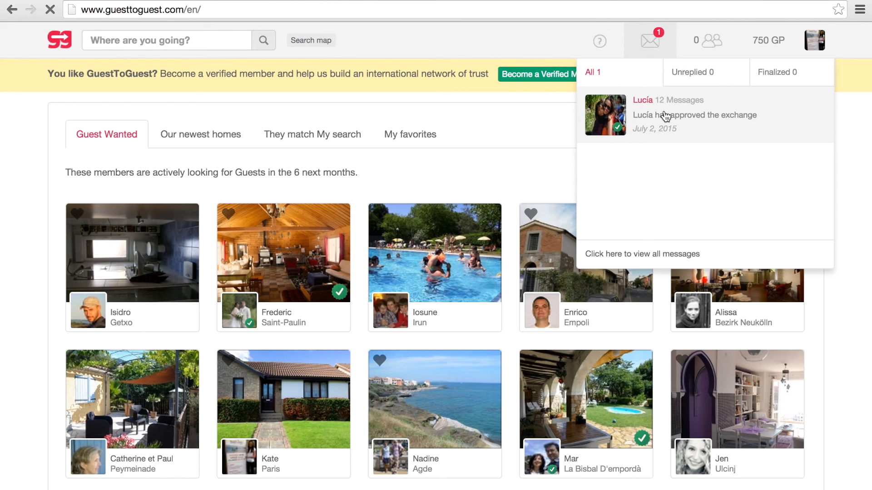
left_click(693, 114)
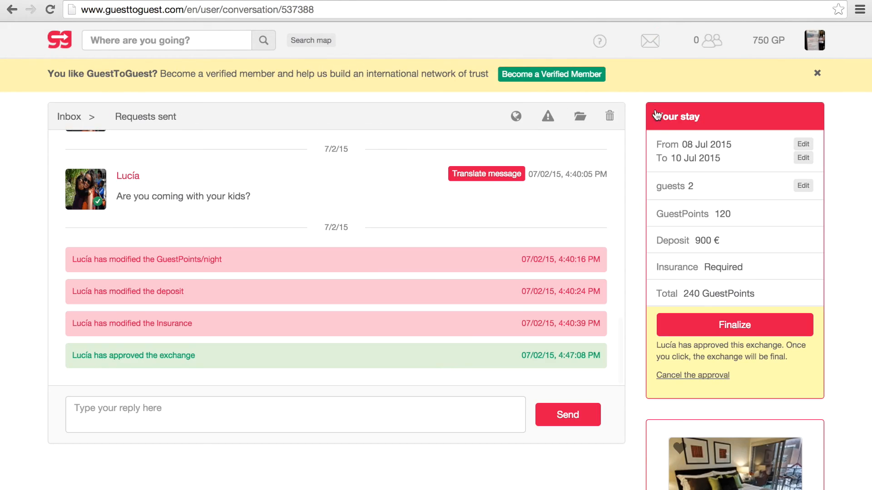
mouse_move(448, 331)
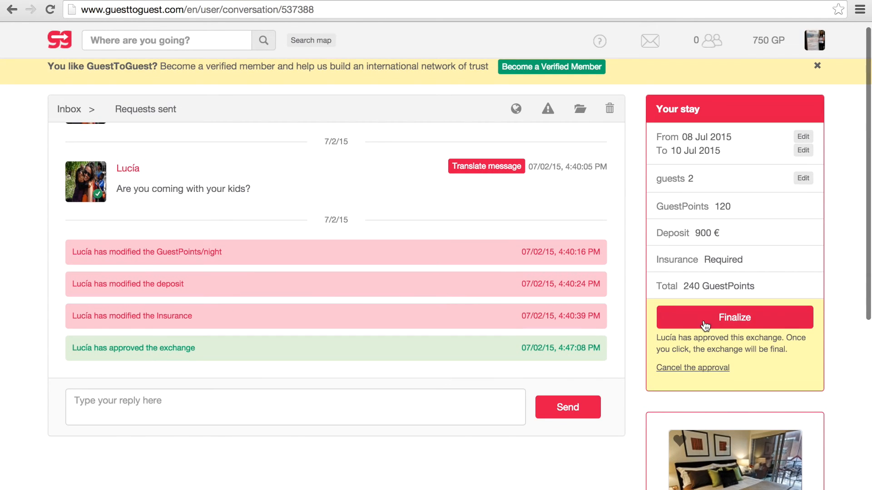
left_click(733, 318)
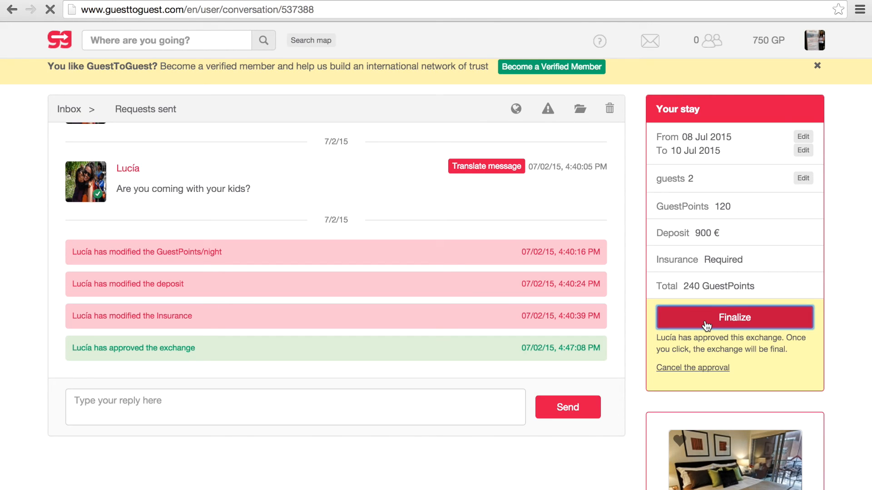
left_click(734, 317)
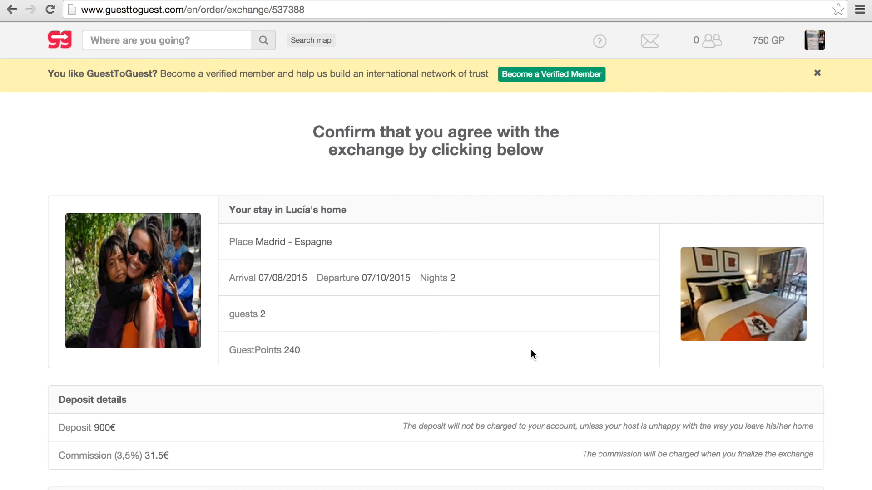
- Select the 'Assistance: 4€ / per day' option, then return to the conversation with Lucía
scroll("down", 3)
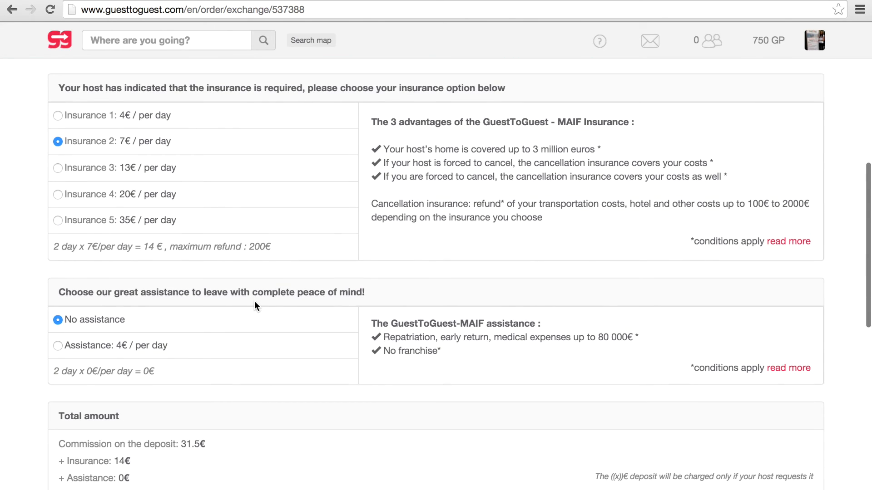
scroll("down", 3)
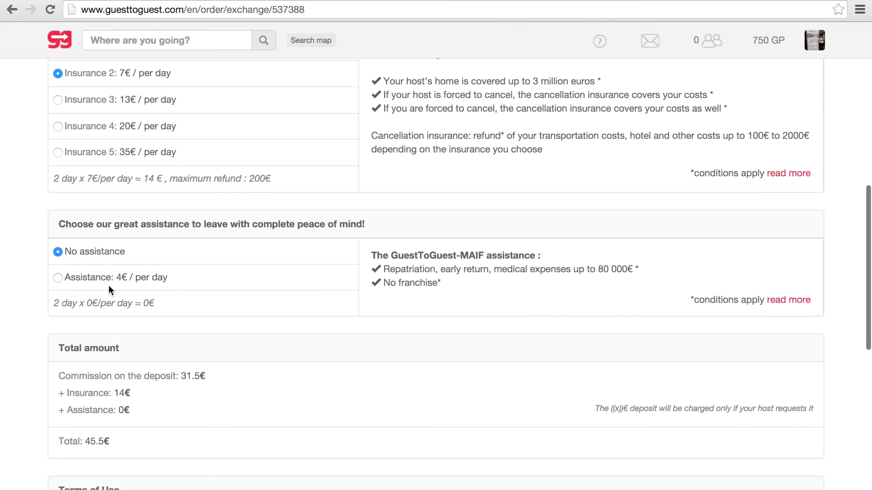
left_click(57, 277)
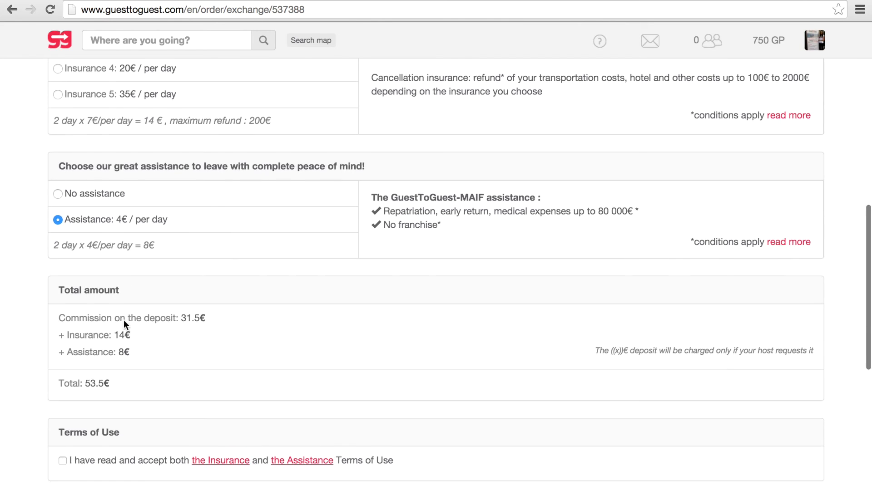
left_click(62, 446)
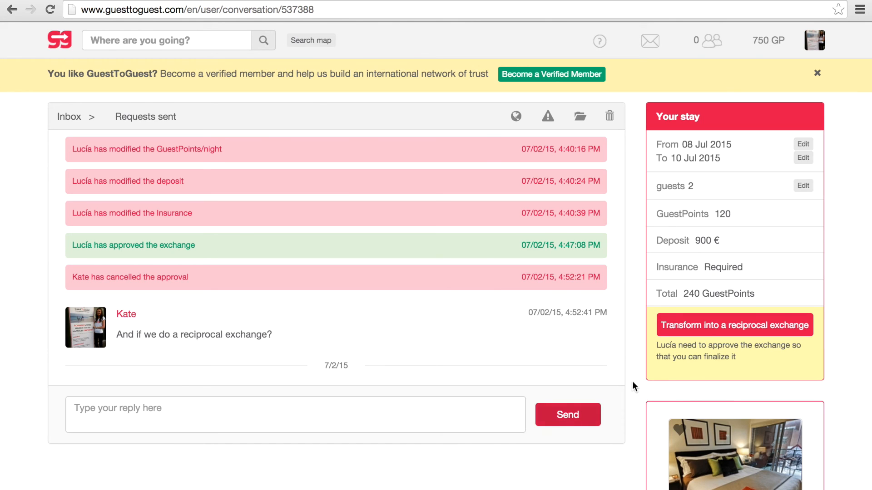
- Transform the stay into a reciprocal exchange and start approving it
left_click(733, 325)
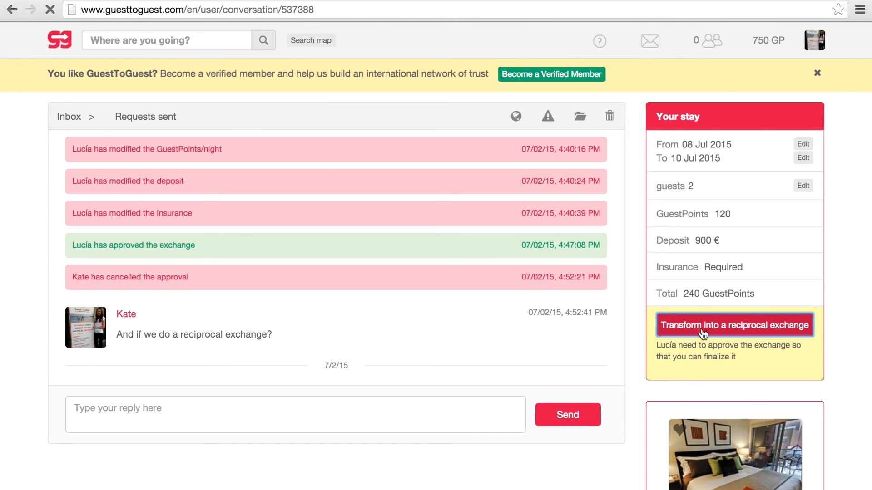
left_click(734, 325)
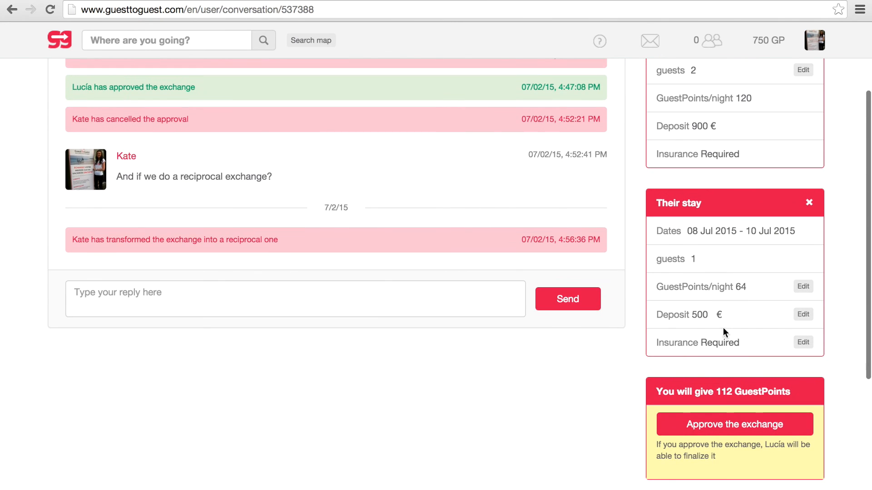
left_click(733, 424)
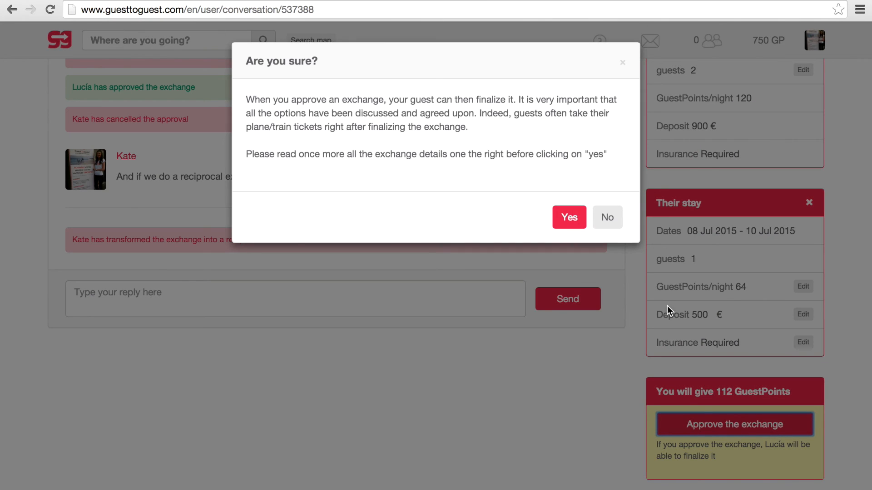